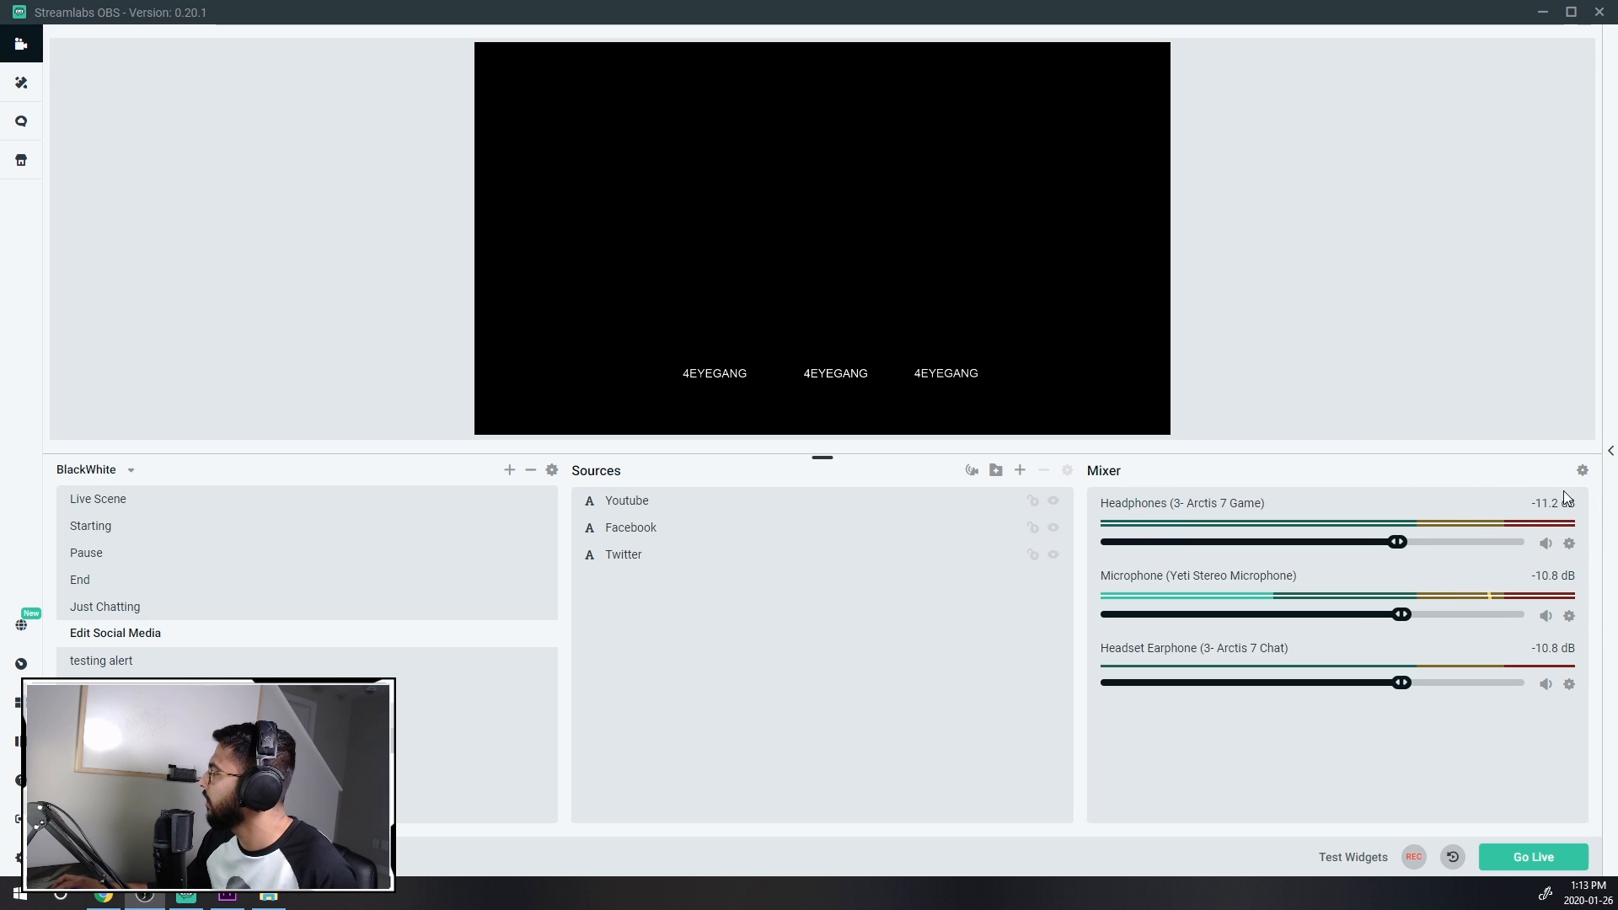
pyautogui.moveTo(1582, 470)
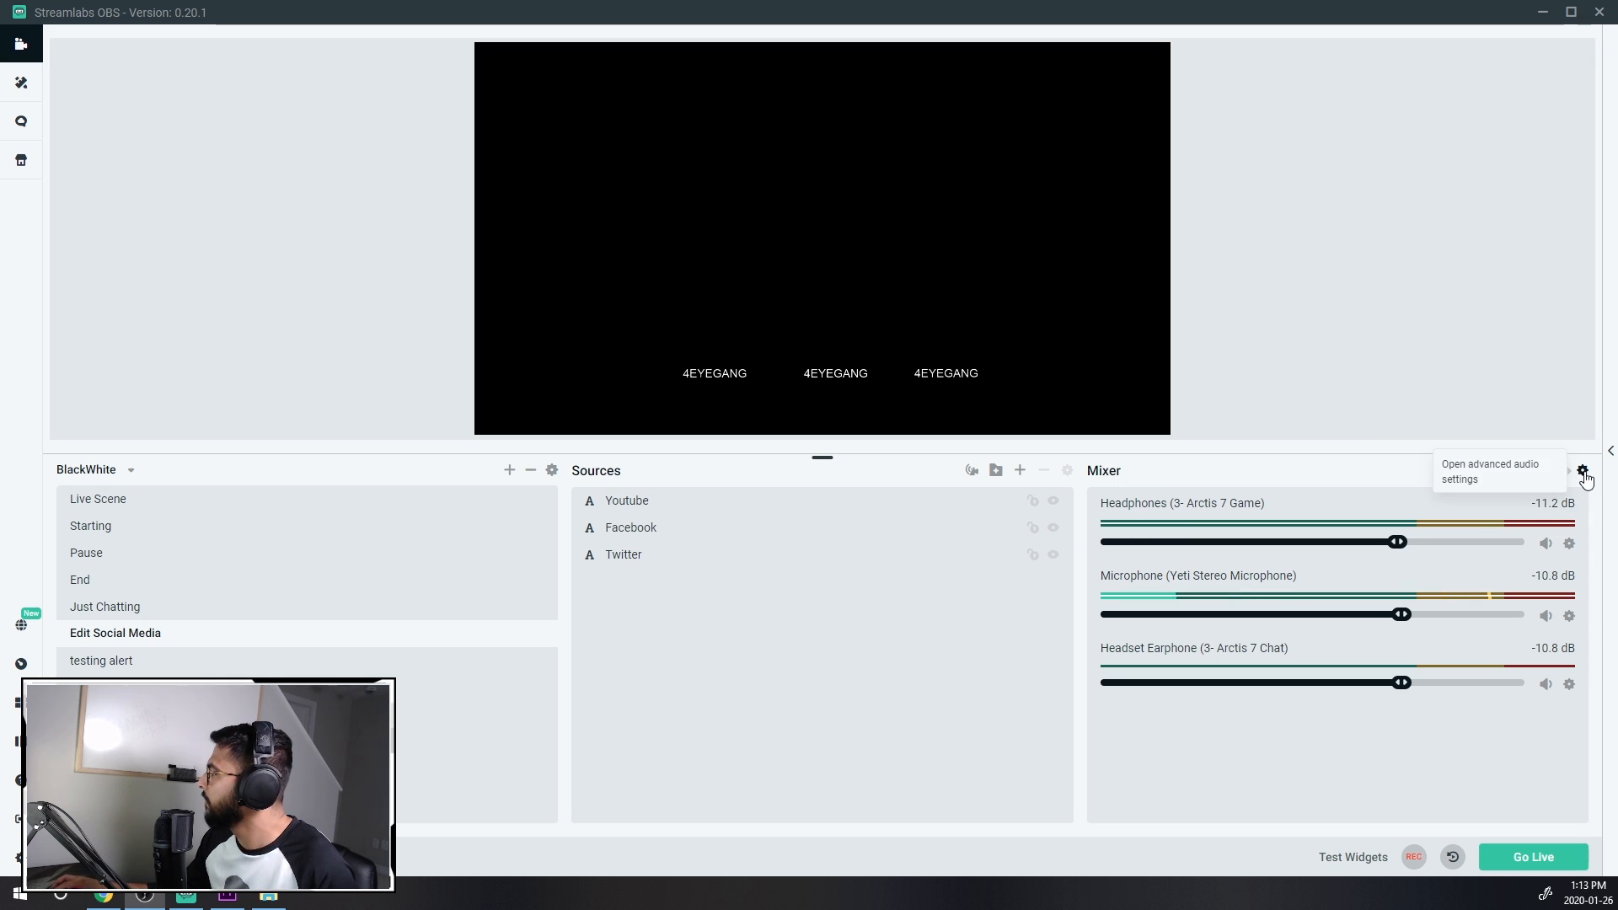
# - Open Advanced Audio Settings from the Mixer gear, showing the Yeti microphone's 1200 ms sync offset
pyautogui.click(1582, 472)
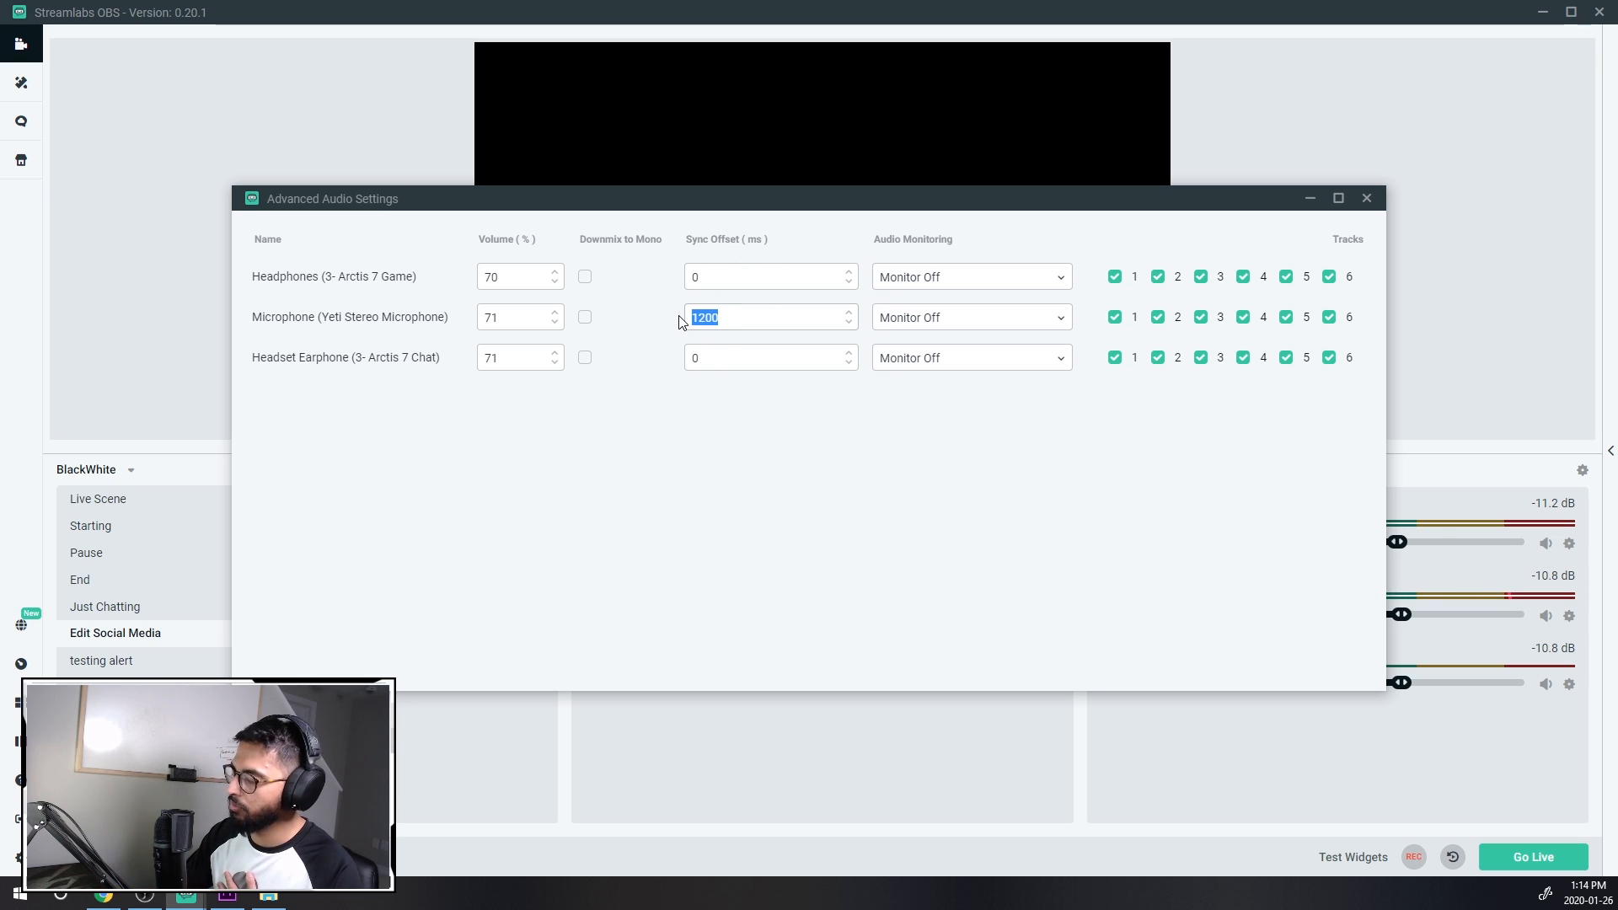
pyautogui.write('0')
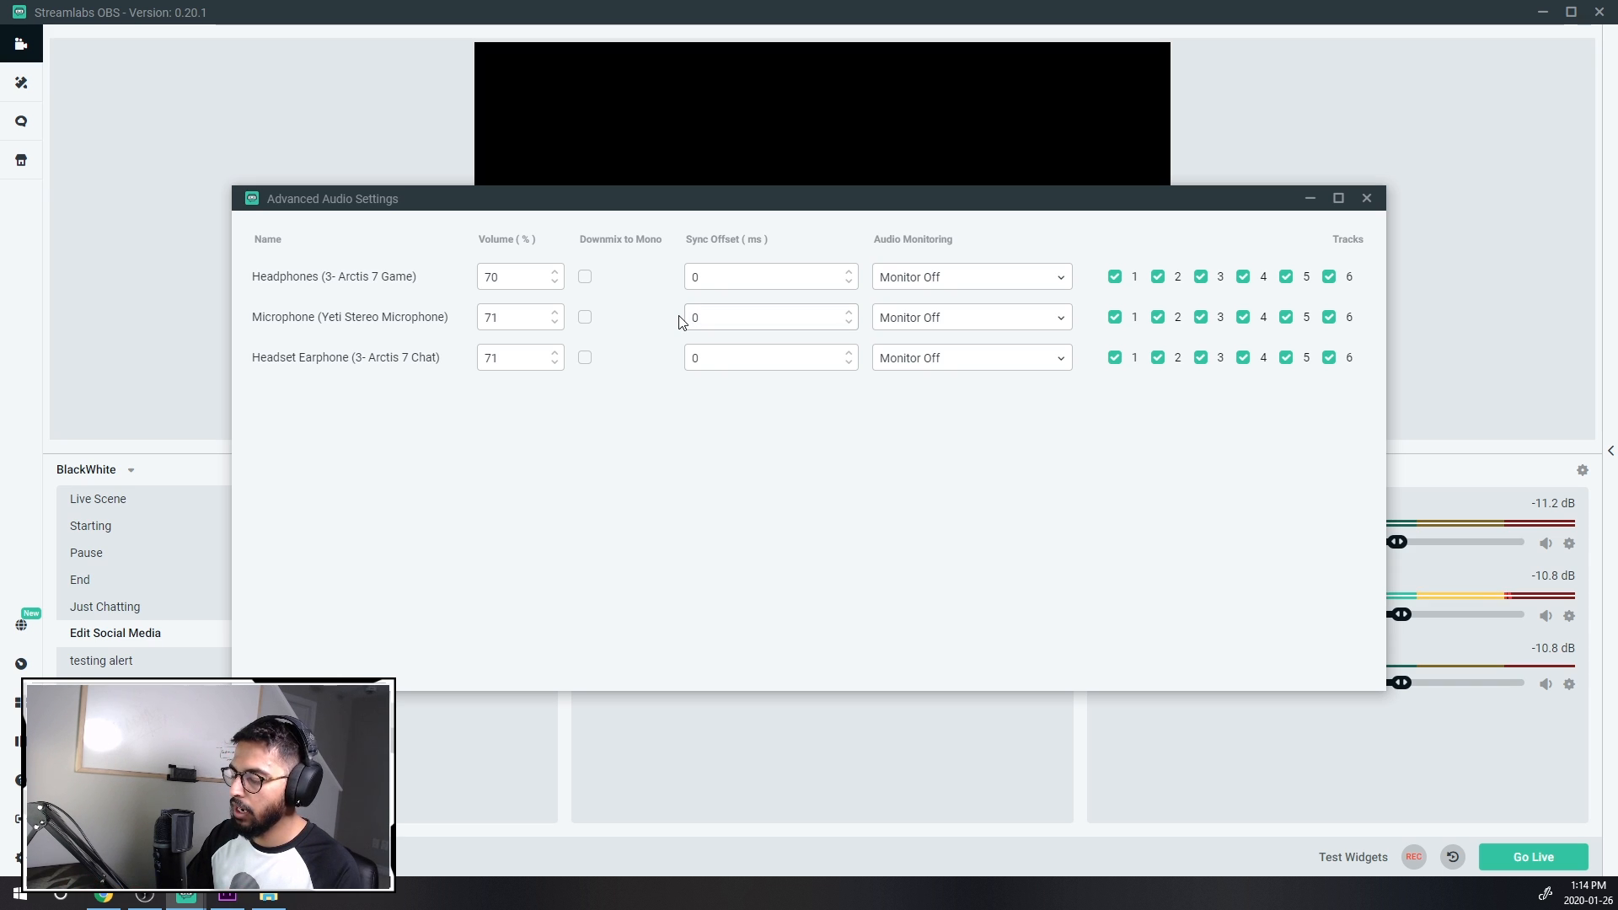
pyautogui.write('1200')
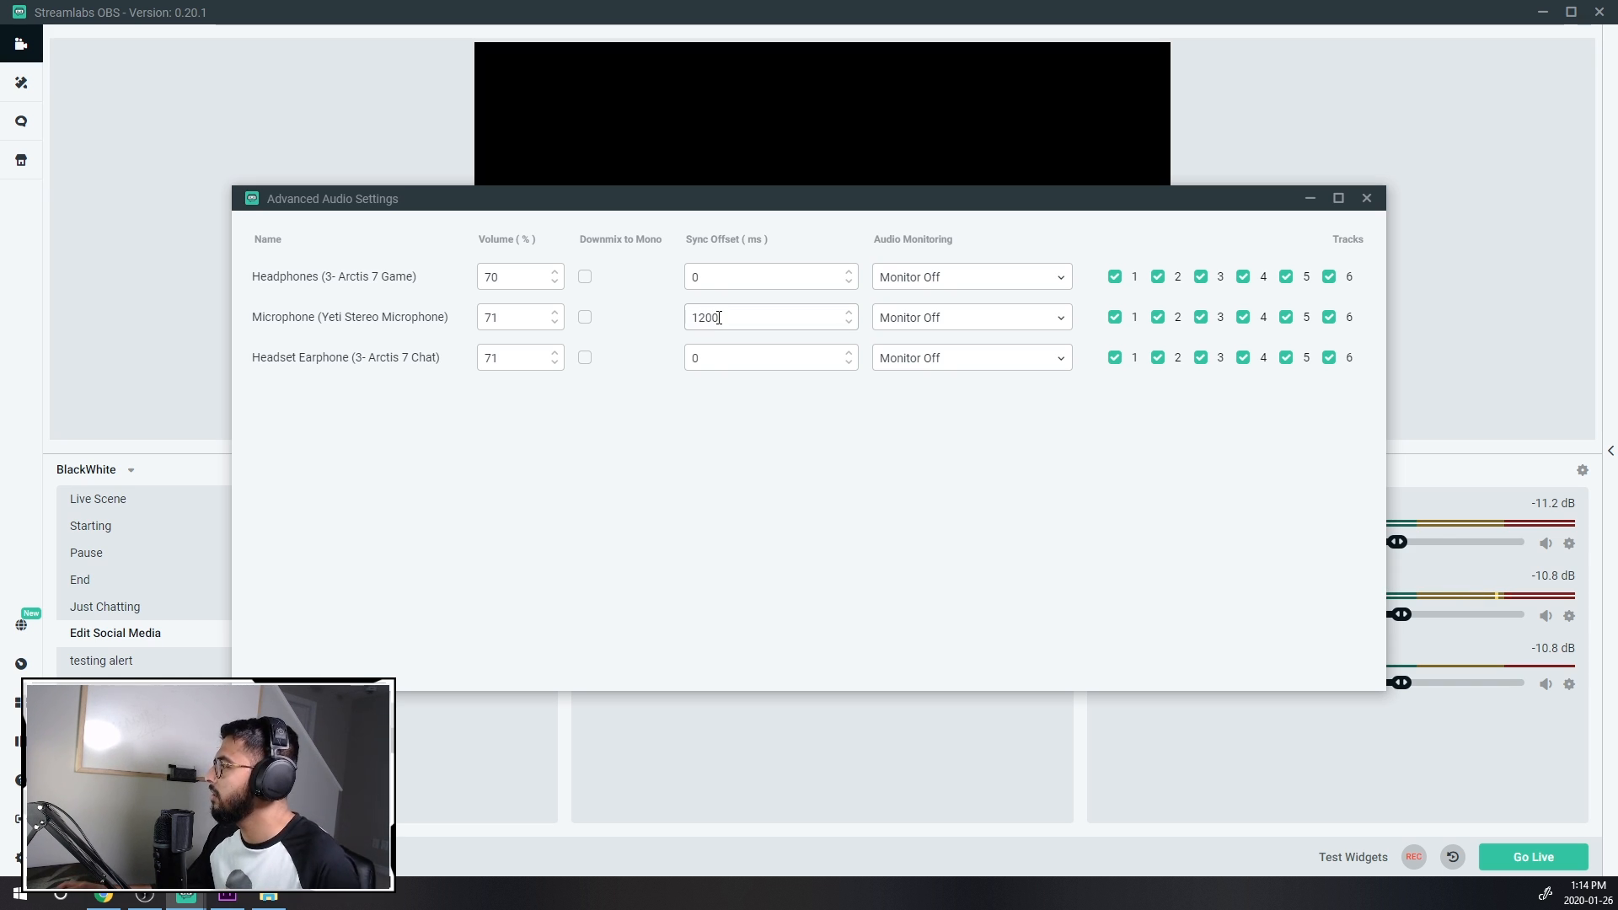
pyautogui.moveTo(753, 423)
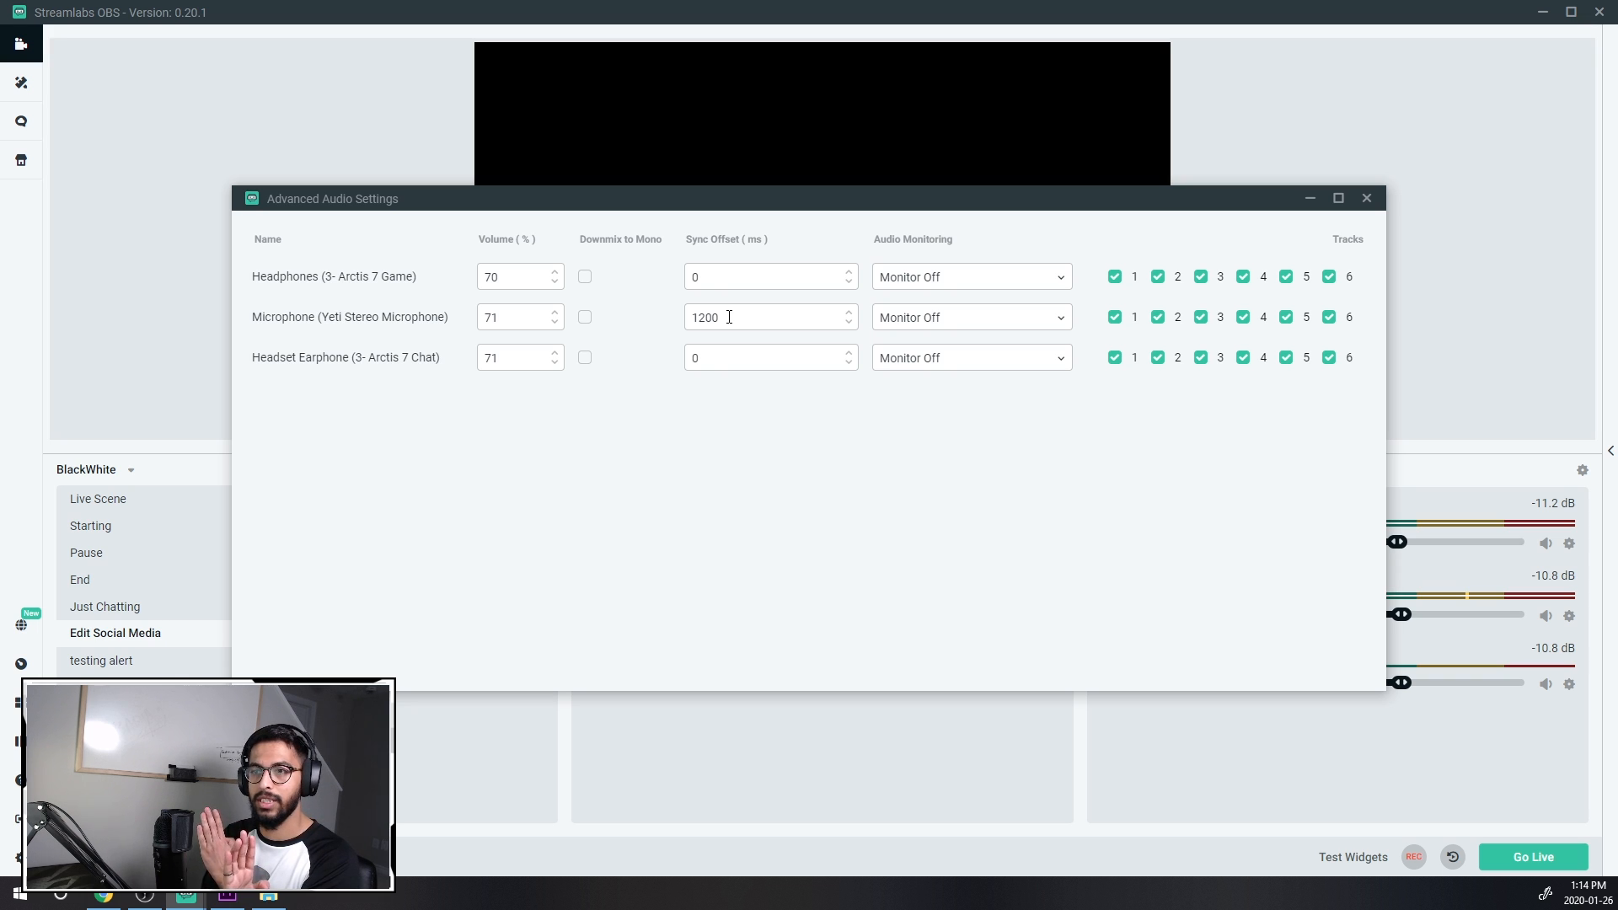
pyautogui.moveTo(814, 427)
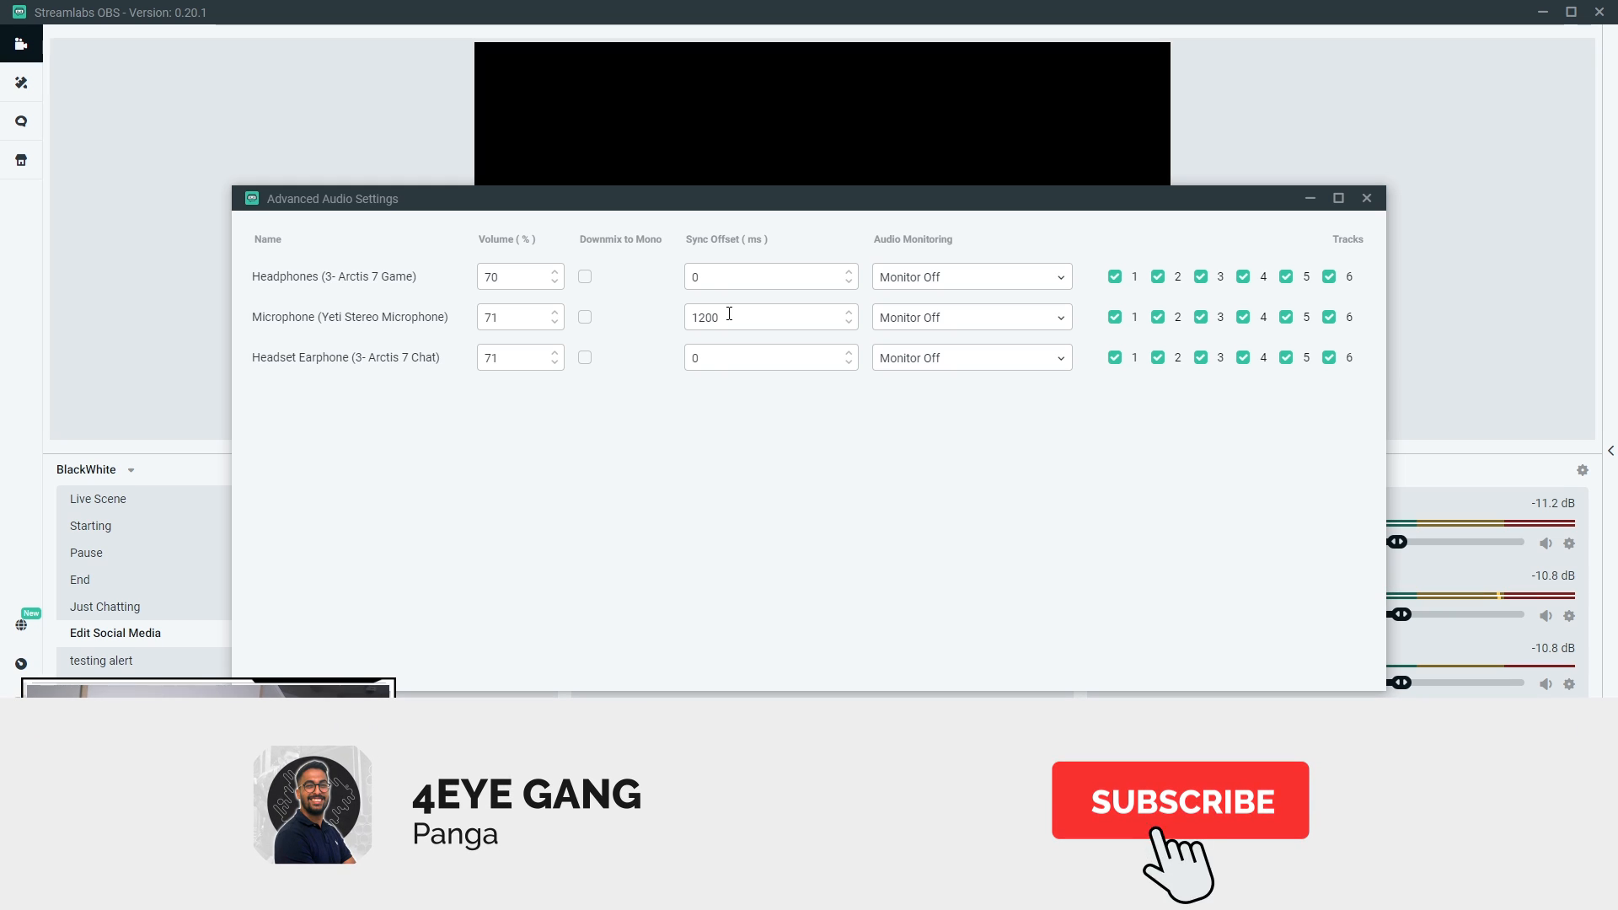
pyautogui.click(1179, 799)
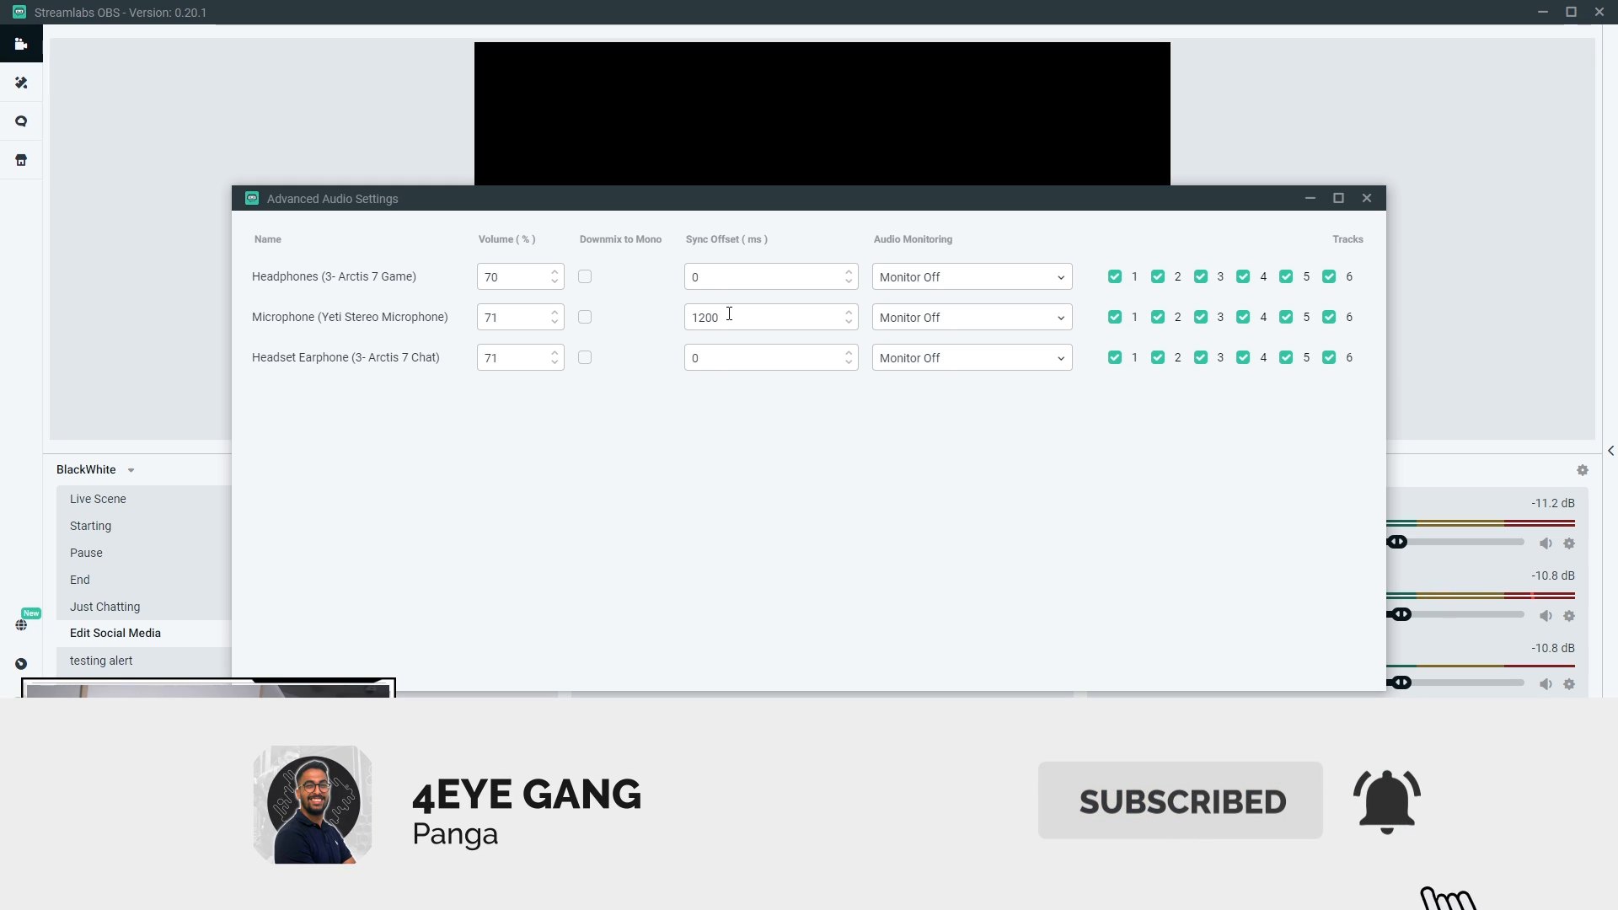